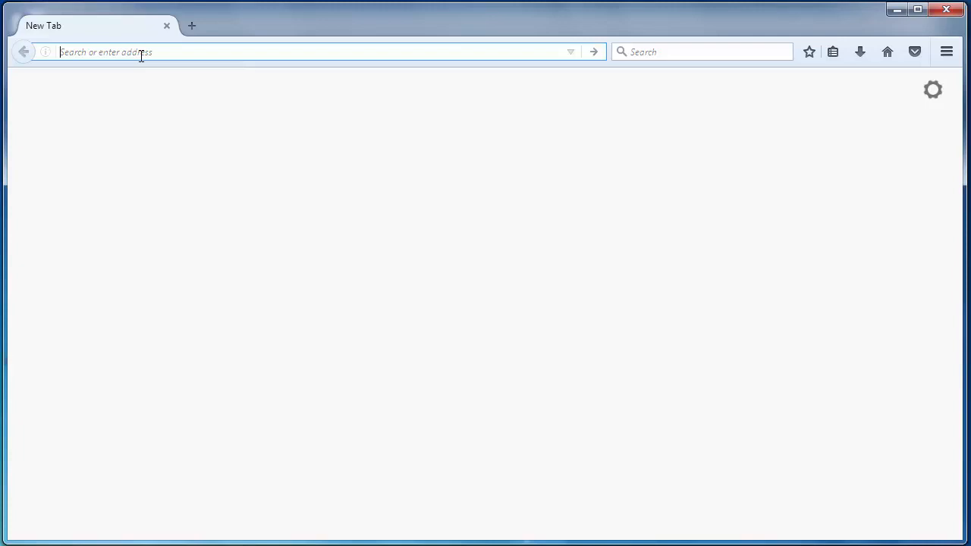
type("ww.node")
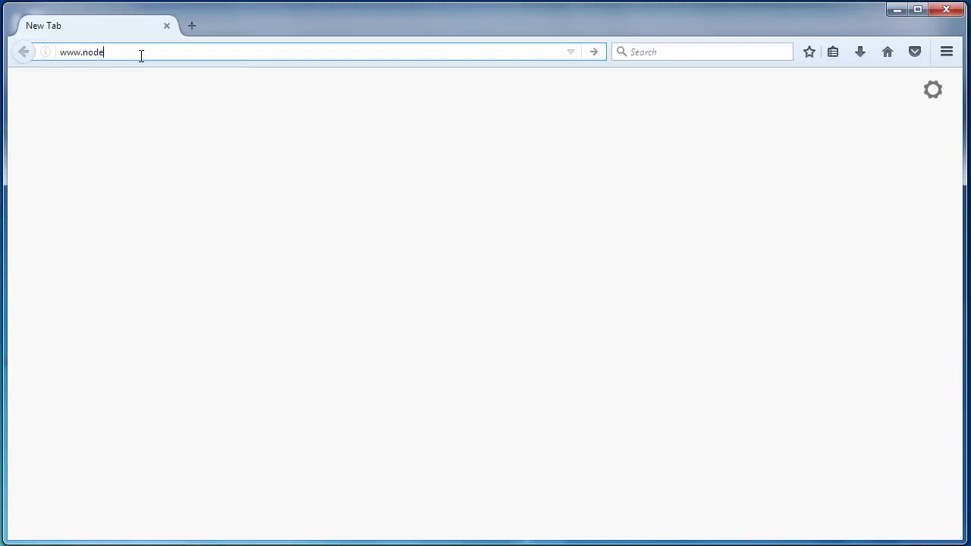
type("js.")
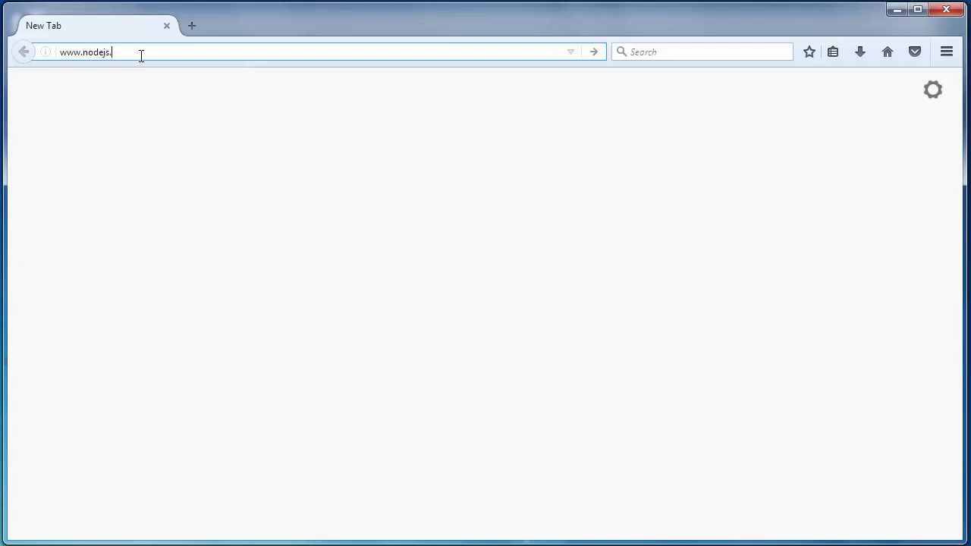
key("Return")
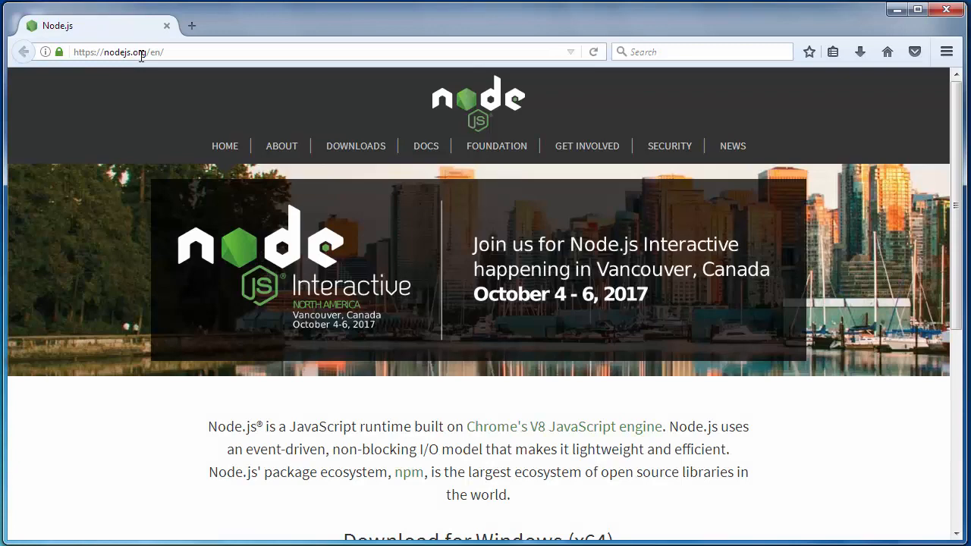
Download the v6.10.2 LTS Windows installer and open the downloaded .msi.
scroll("down", 3)
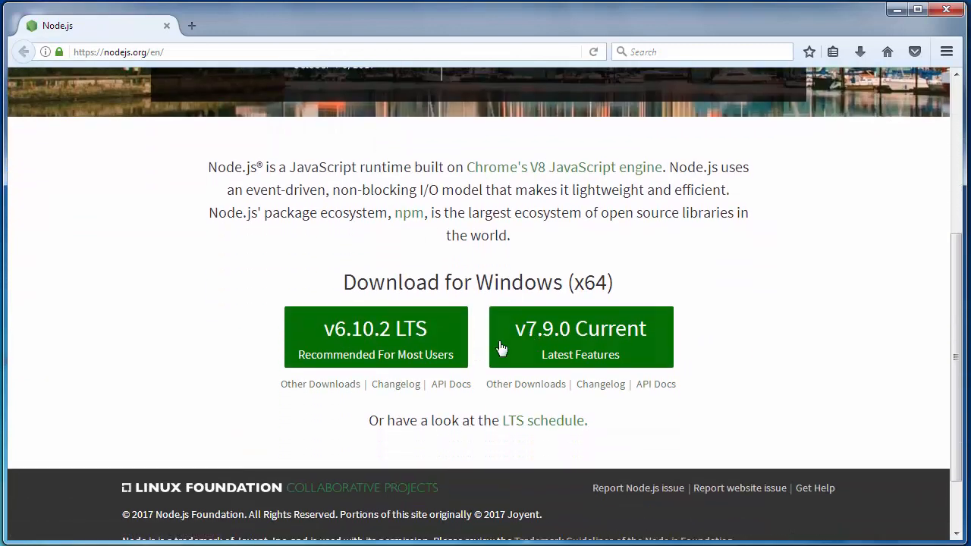
mouse_move(386, 349)
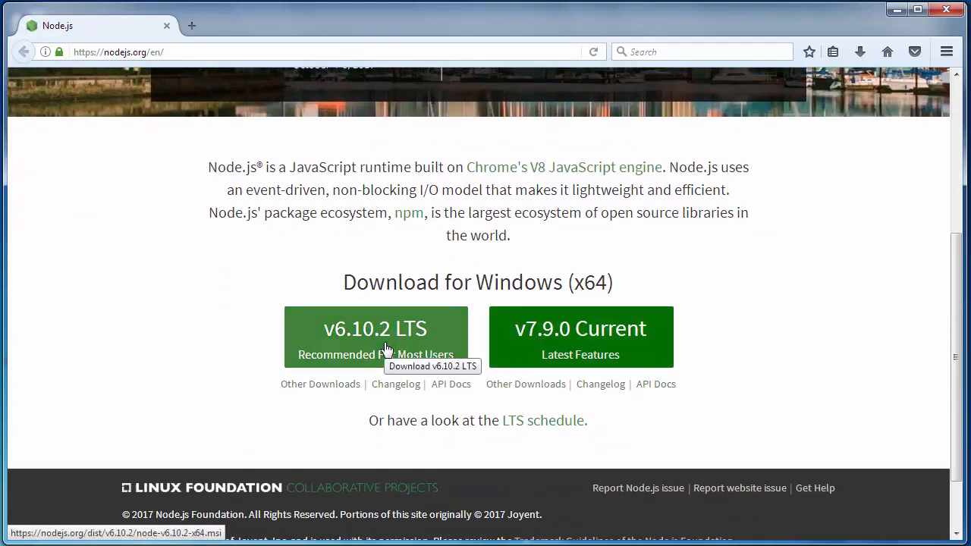
mouse_move(473, 345)
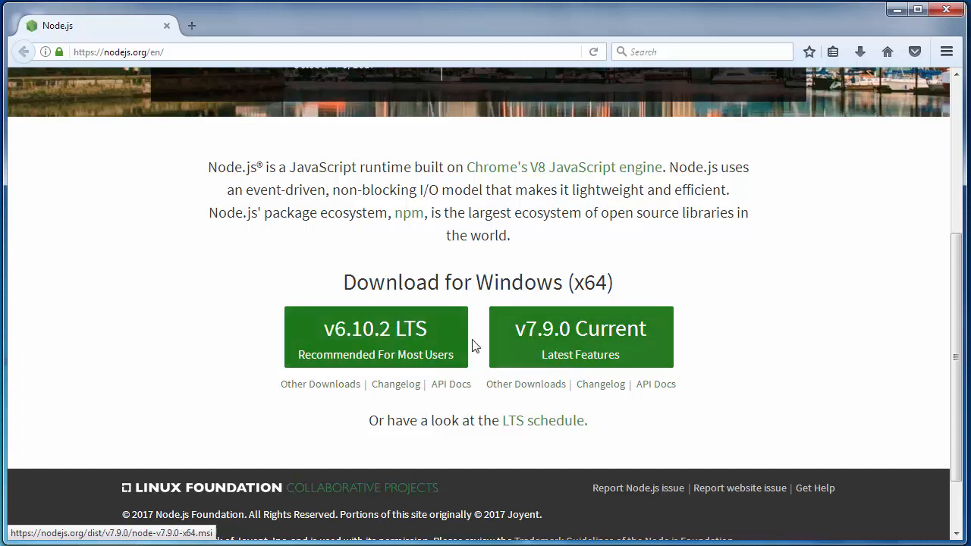
mouse_move(436, 356)
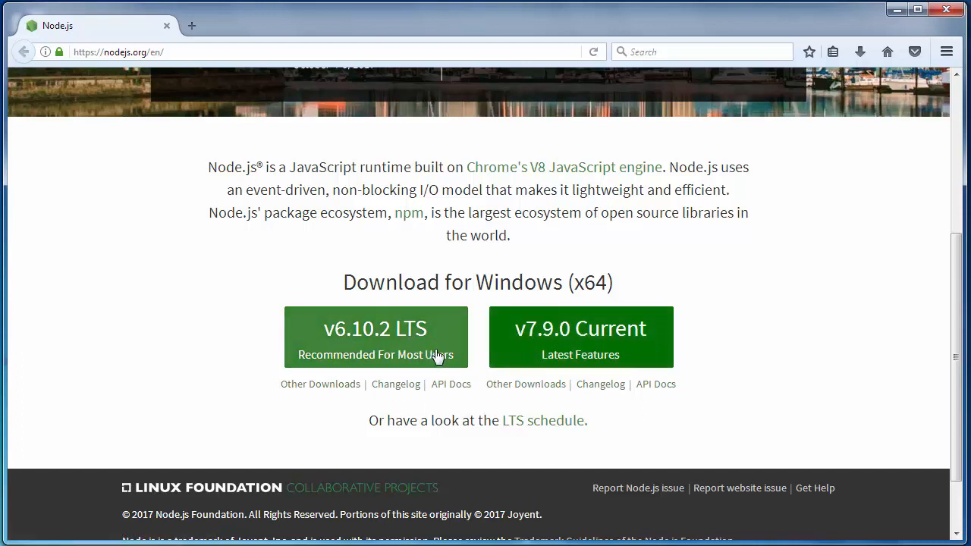
mouse_move(349, 354)
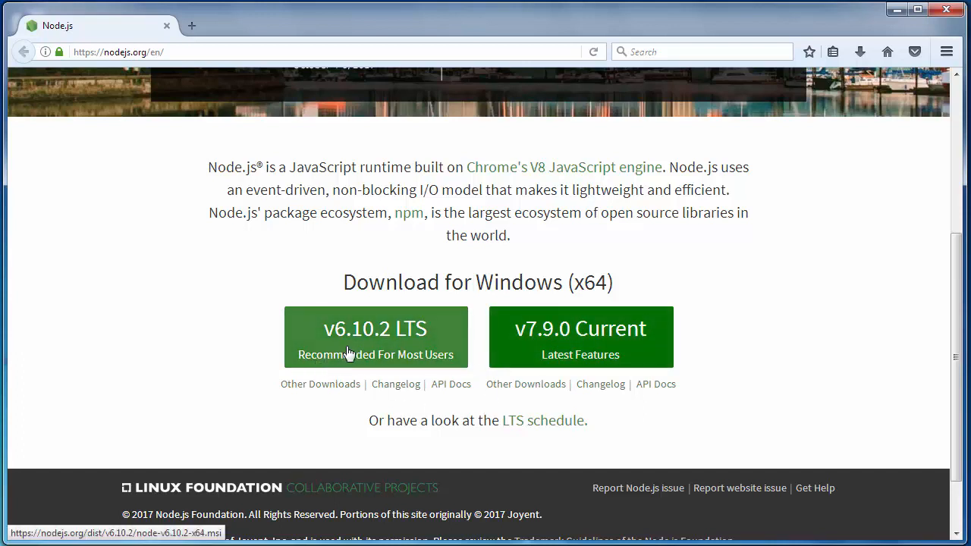
mouse_move(387, 354)
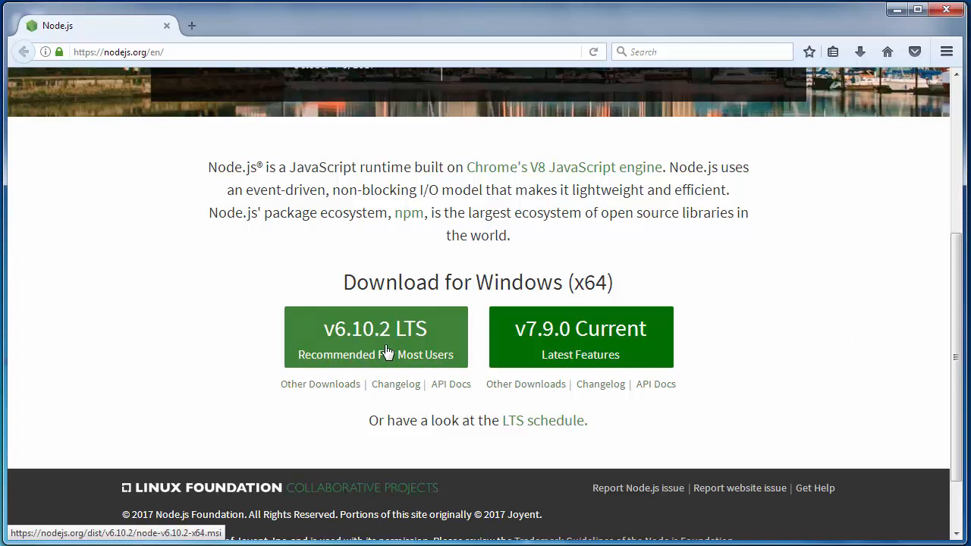
left_click(375, 336)
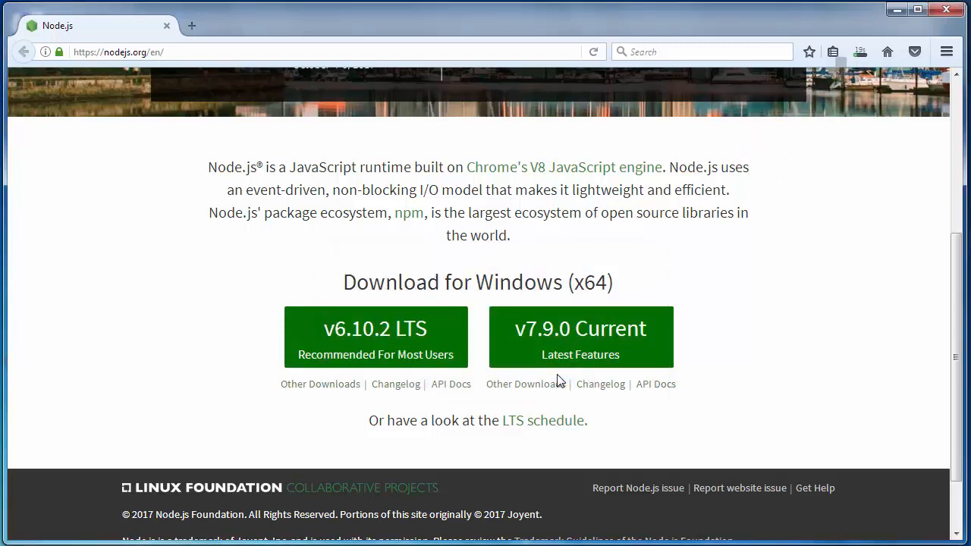
mouse_move(639, 230)
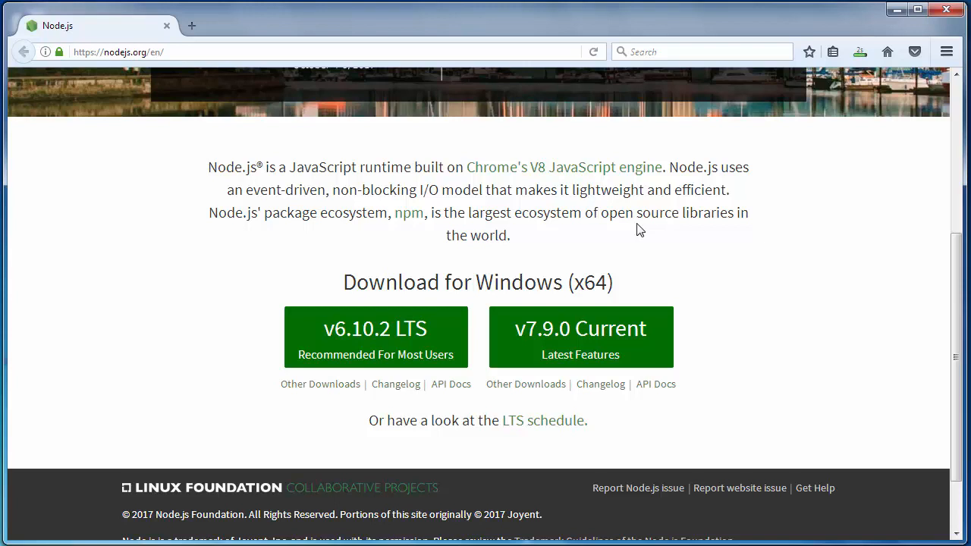
left_click(374, 336)
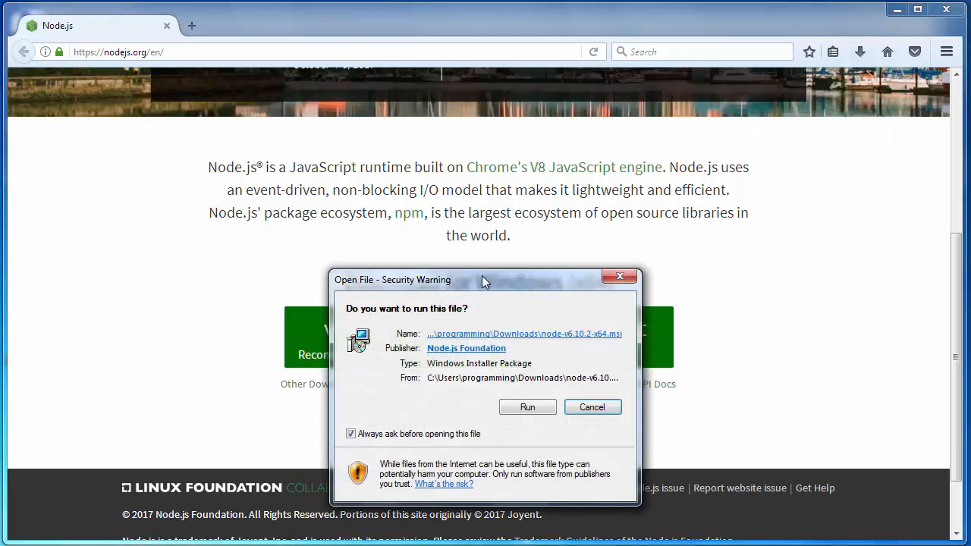
Run the installer, accept the license, and keep C:\Program Files\nodejs\ as the folder.
left_click(592, 407)
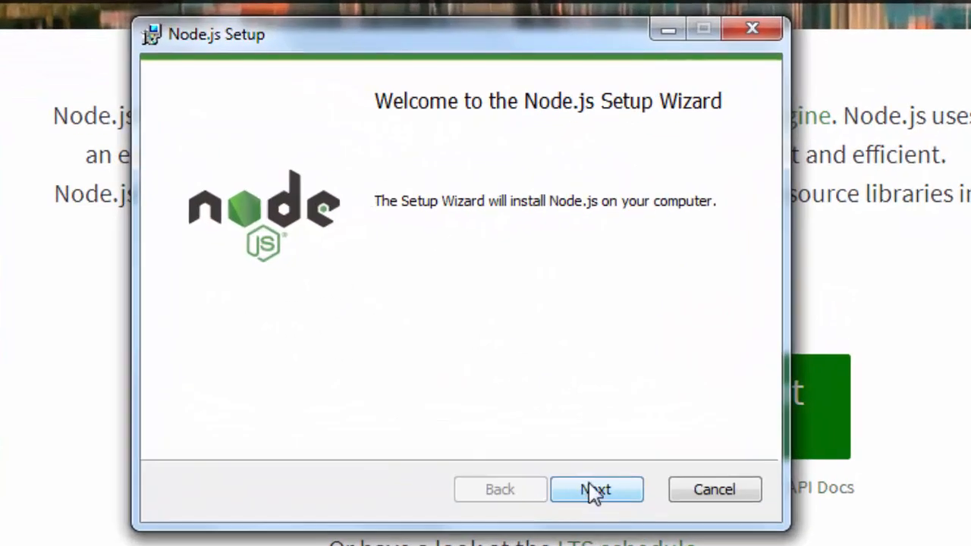
mouse_move(565, 250)
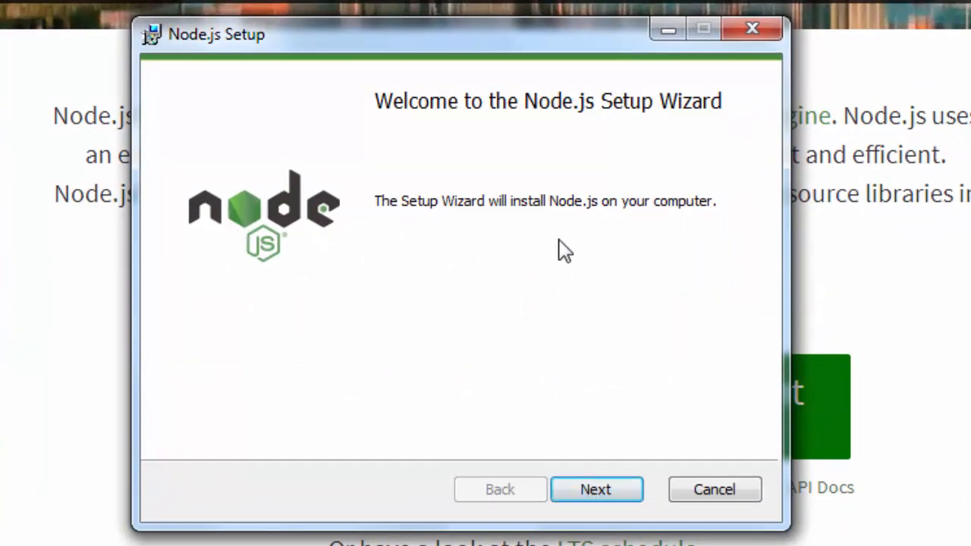
left_click(596, 490)
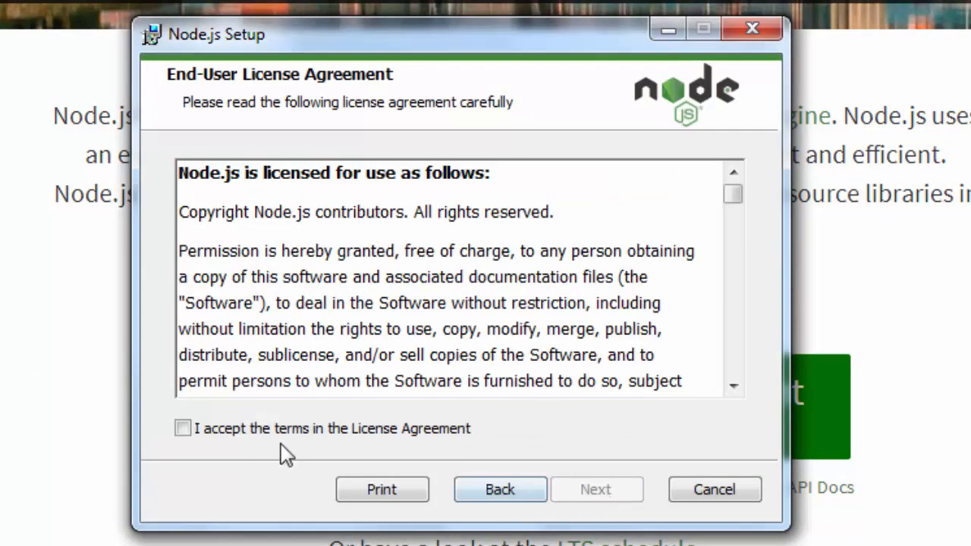
left_click(182, 429)
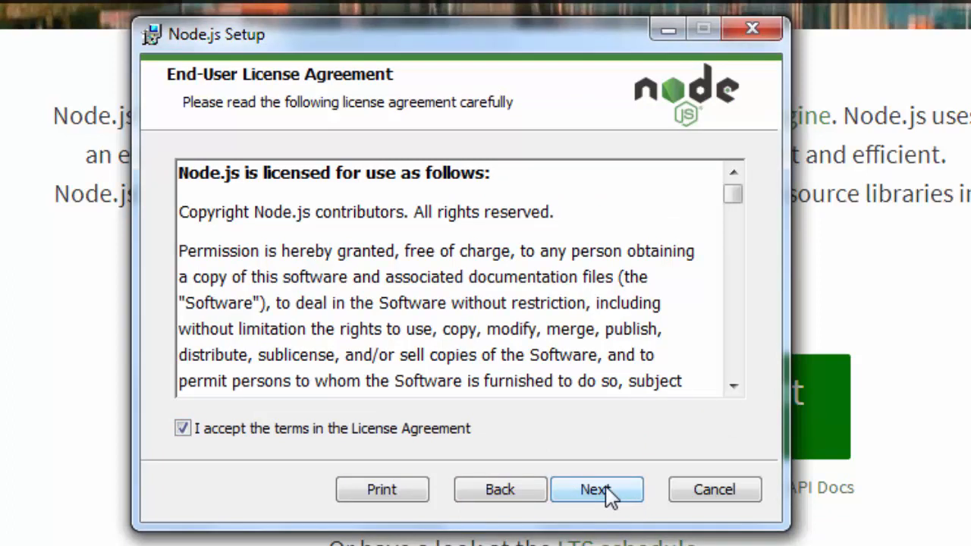
left_click(596, 489)
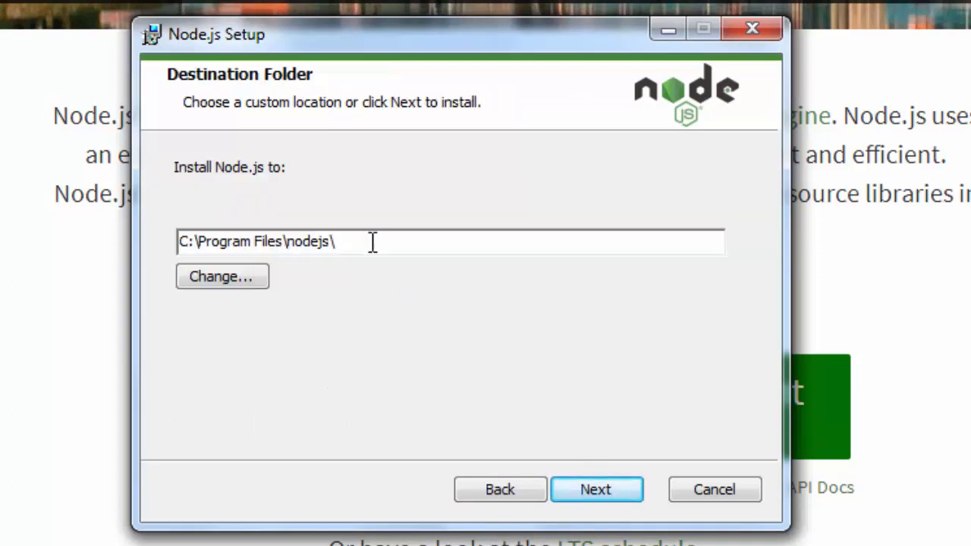
triple_click(258, 241)
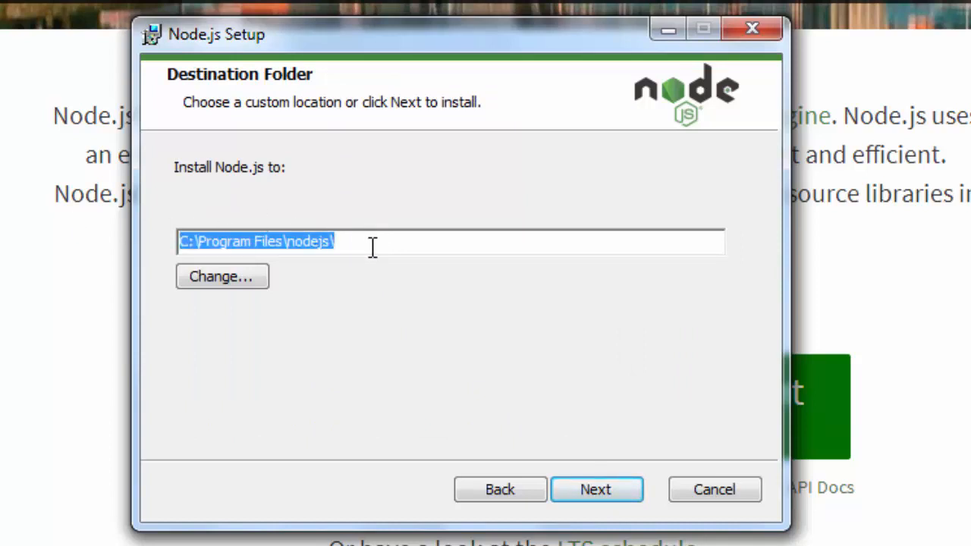
mouse_move(415, 240)
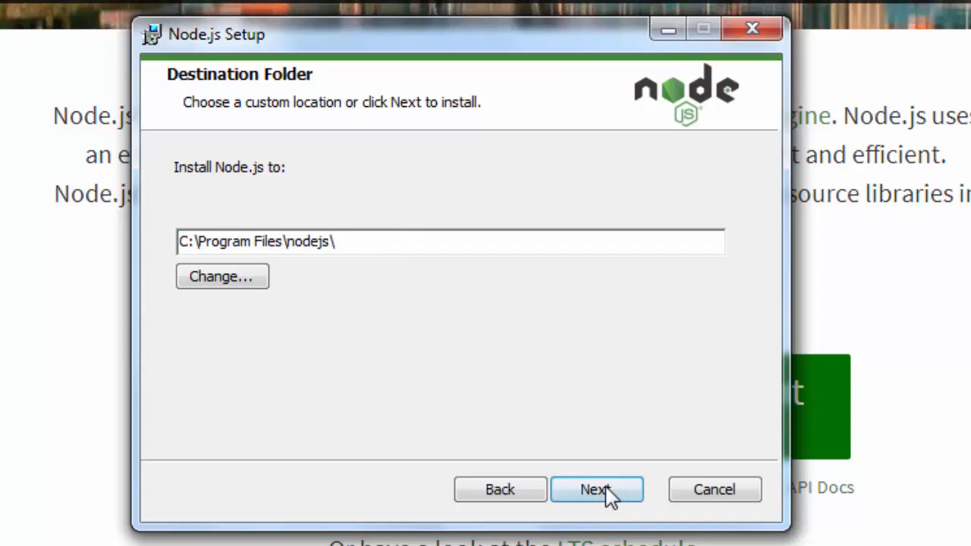
left_click(596, 489)
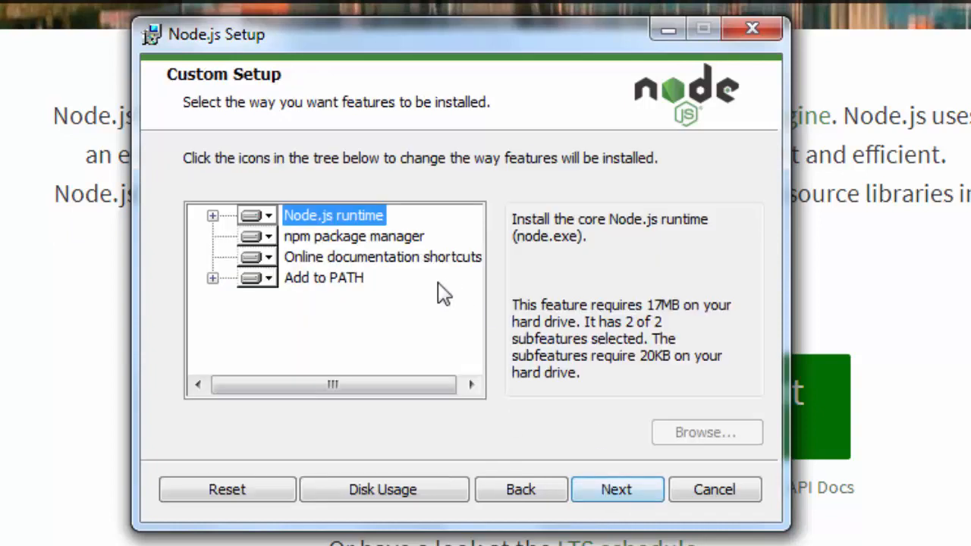
Inspect the Add to PATH subfeatures and accept all default features.
left_click(213, 277)
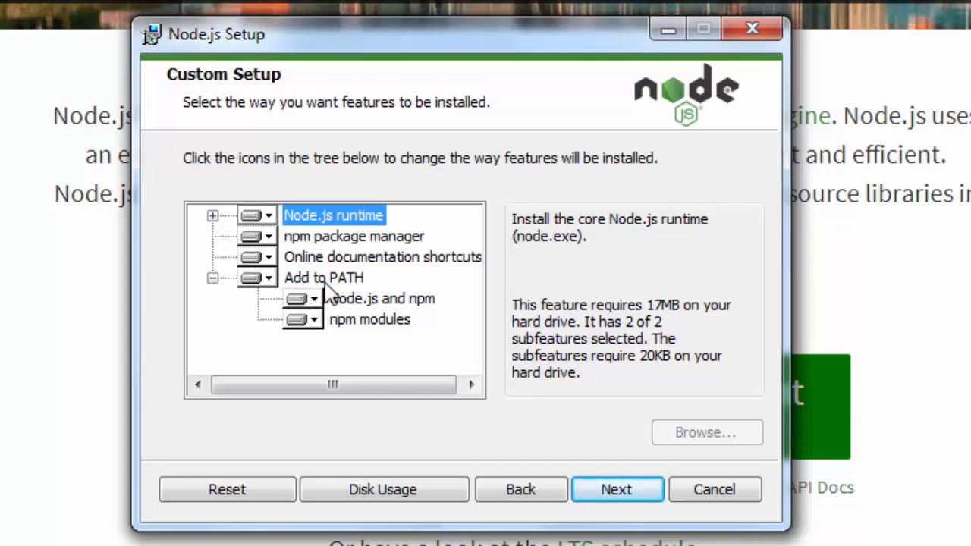
mouse_move(356, 311)
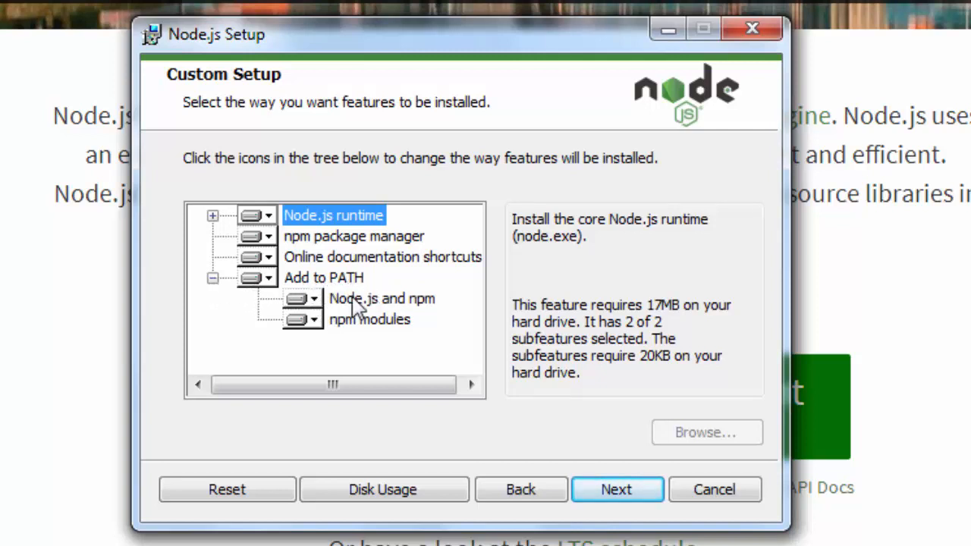
left_click(213, 277)
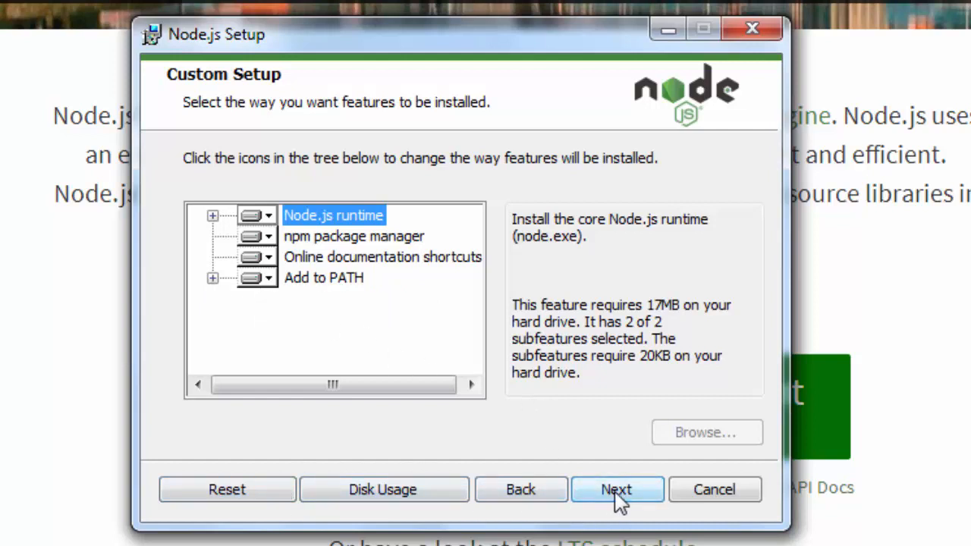
left_click(616, 490)
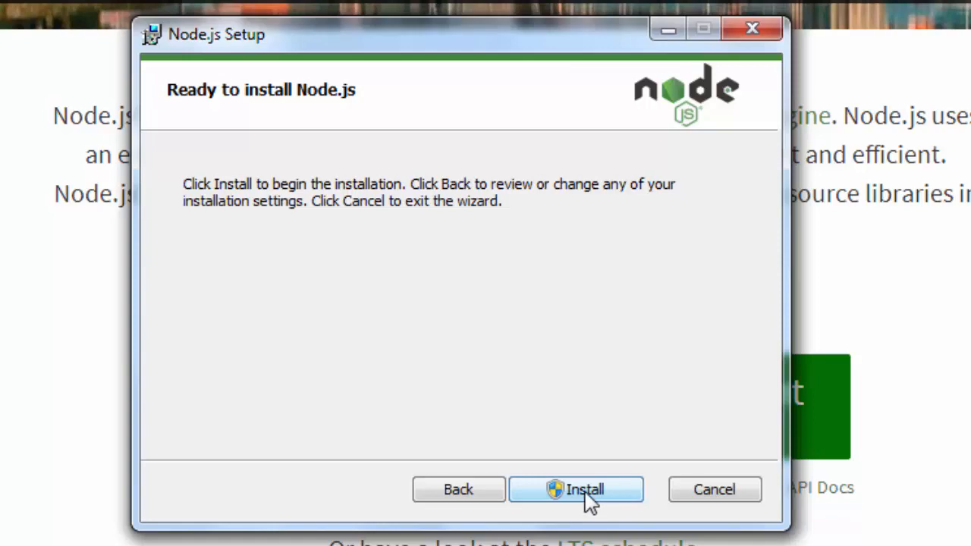
Install Node.js and close the wizard once it finishes.
left_click(576, 489)
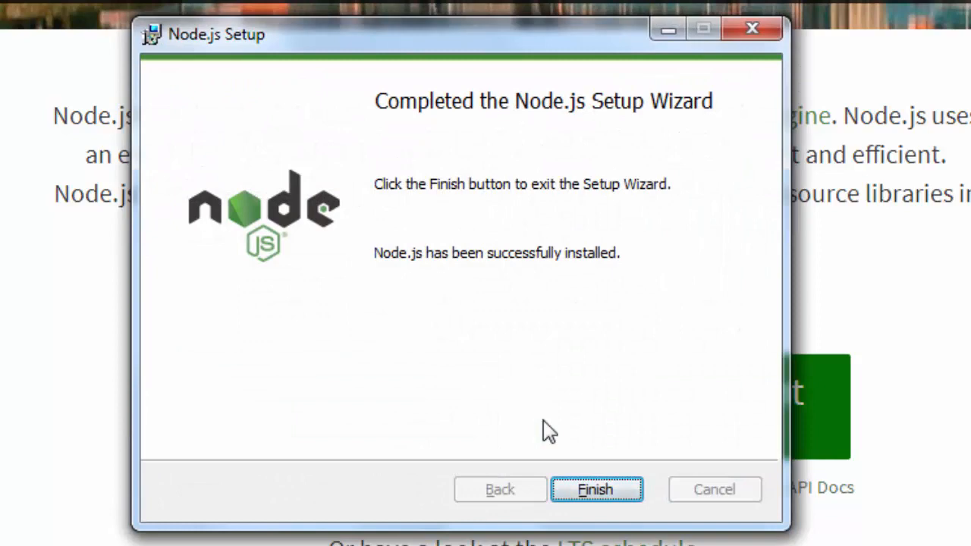
mouse_move(576, 451)
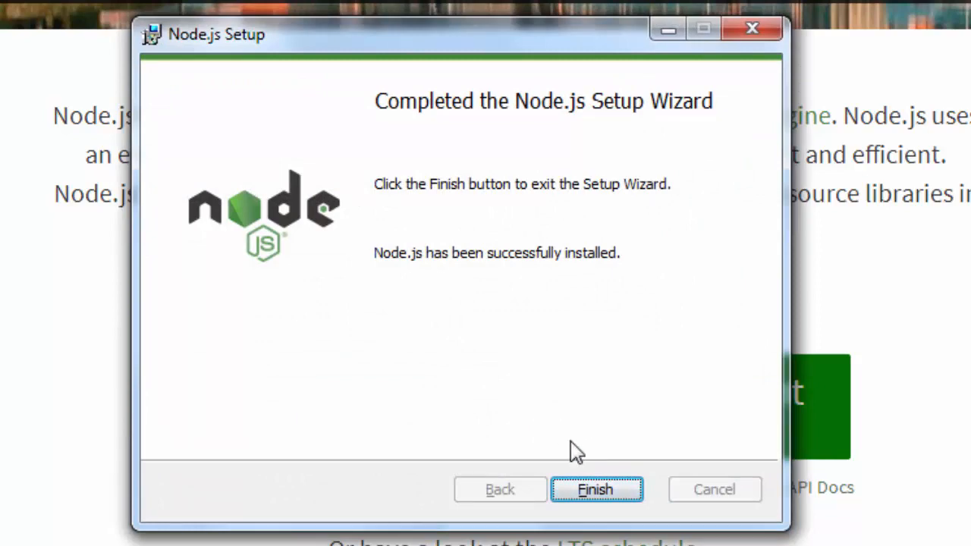
left_click(596, 489)
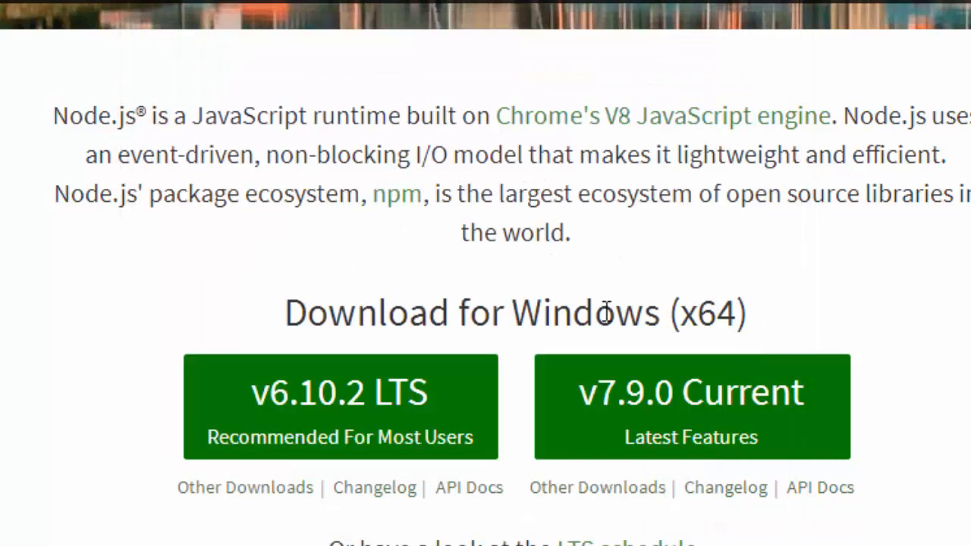